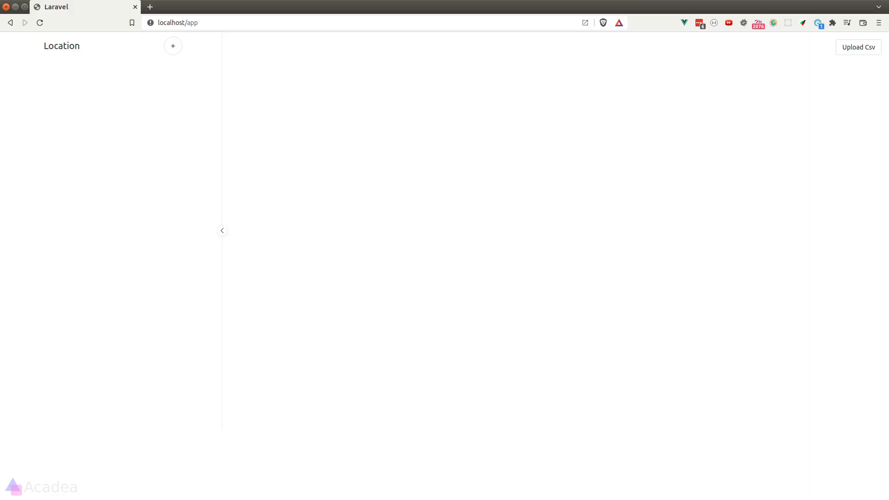
Step: Upload sample_records.csv so ten locations appear in the list and on the map
click(858, 47)
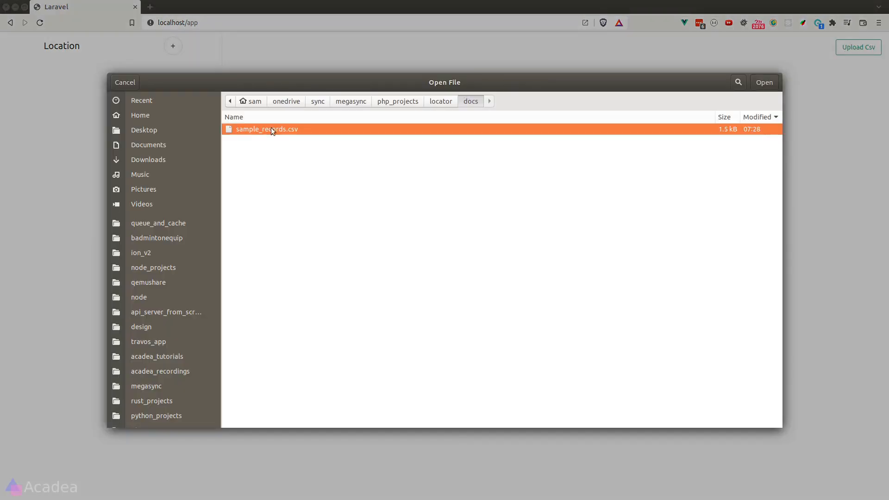
click(765, 82)
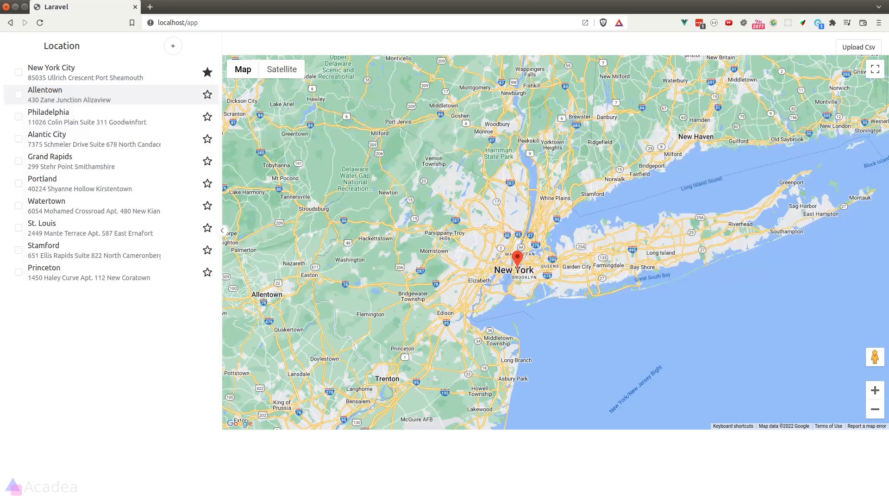
Step: Check Allentown, Philadelphia, Atlantic City and New York City so lines run from New York
click(18, 94)
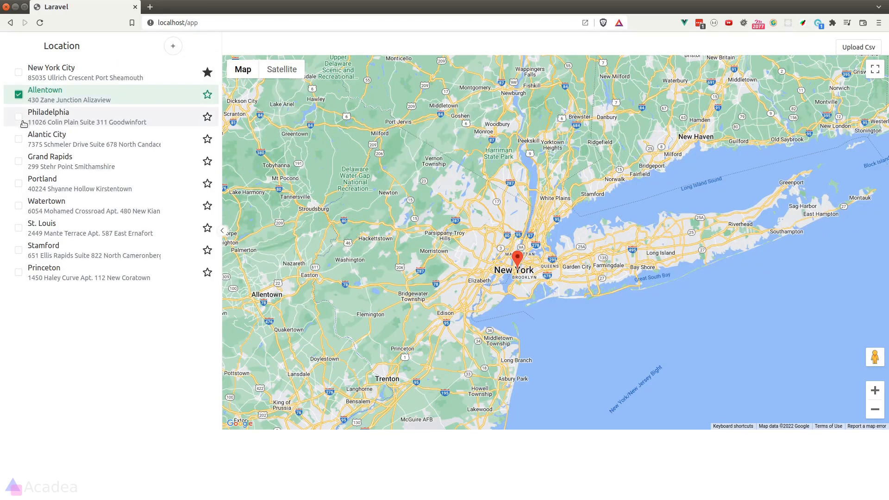
click(19, 117)
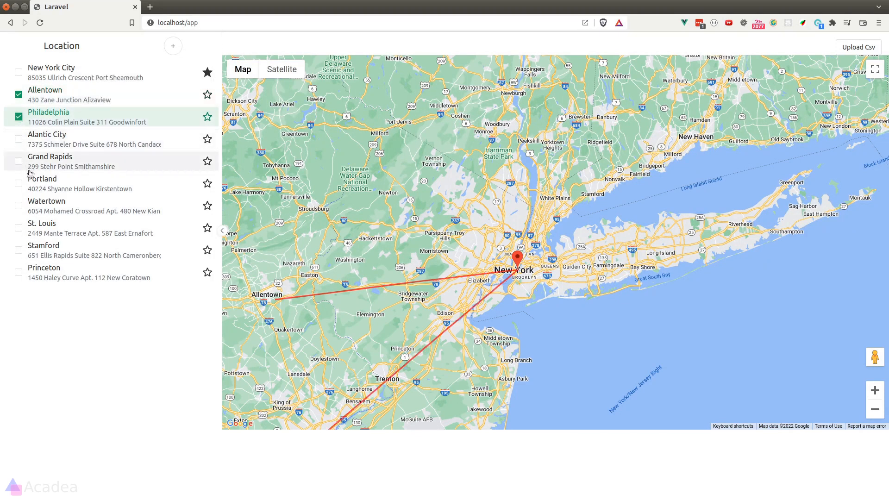
click(19, 139)
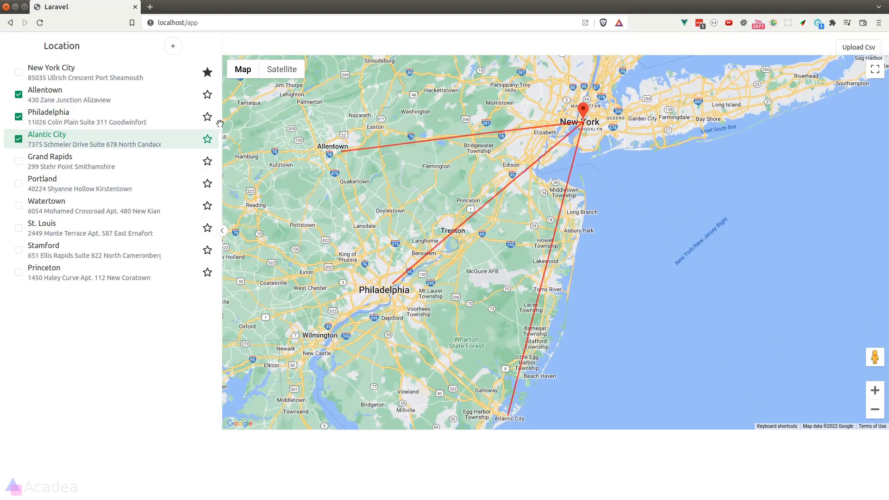
click(19, 73)
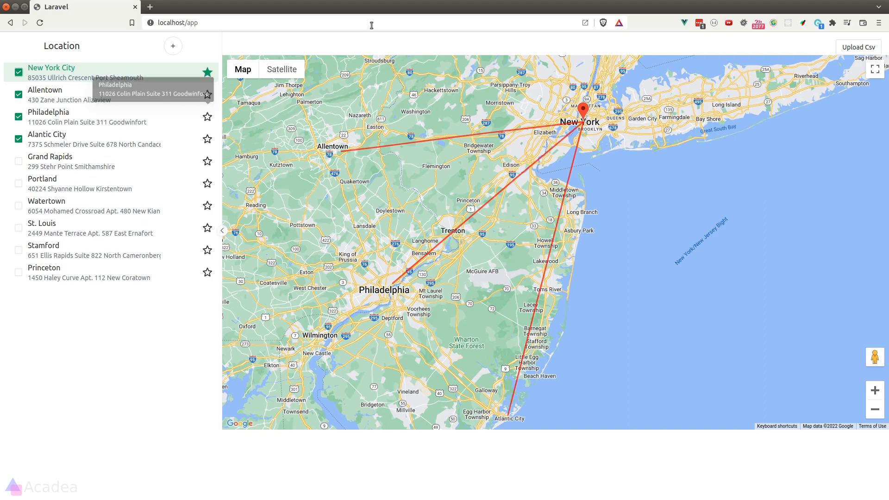
mouse_move(452, 139)
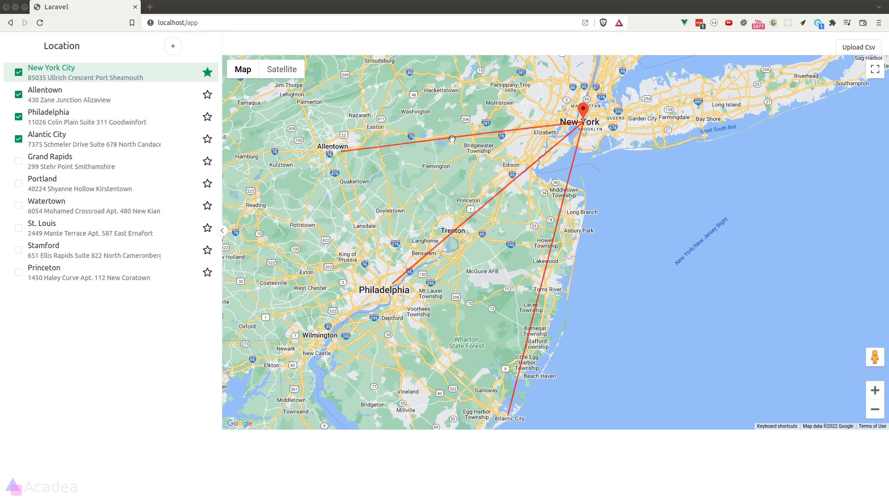
click(451, 138)
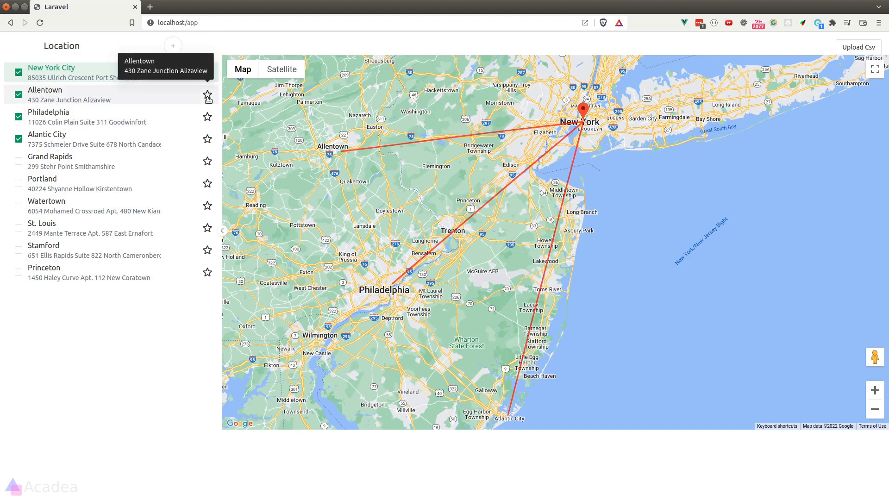
Step: Star Allentown as the central location and start adding a new location
click(208, 95)
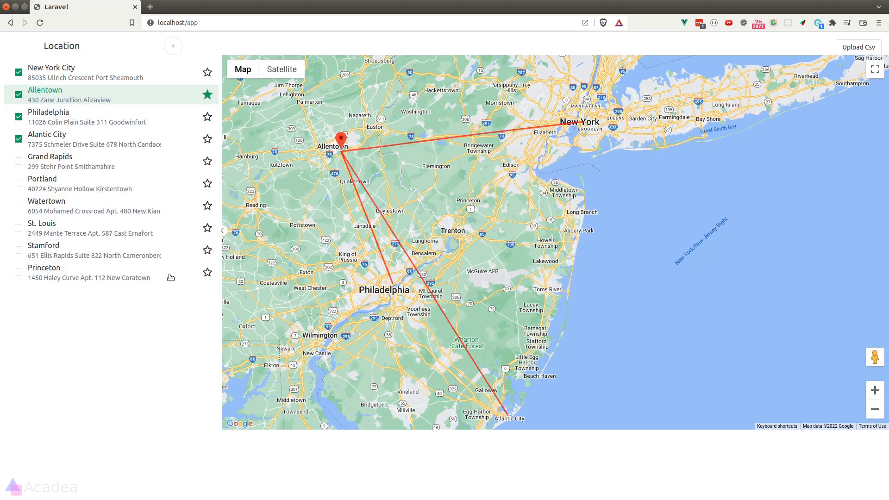
click(173, 46)
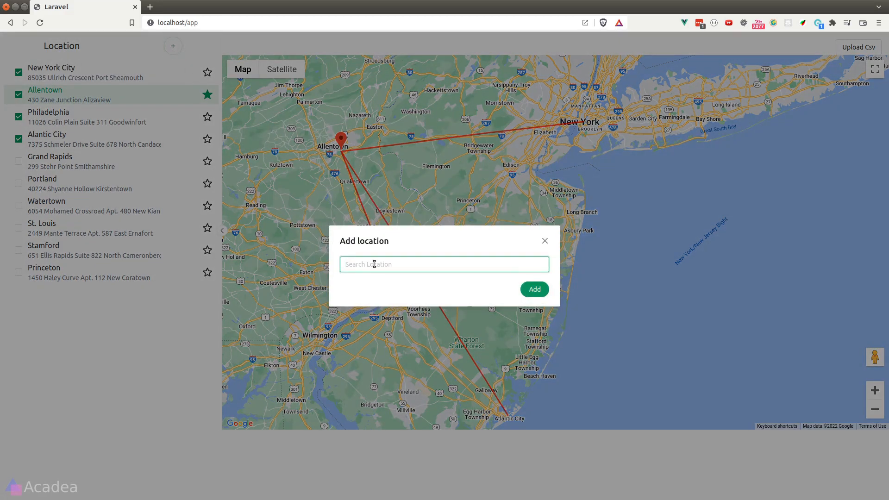
Step: Search for 'antarctica' and add Antarctica as an eleventh location in the list
text(antarti)
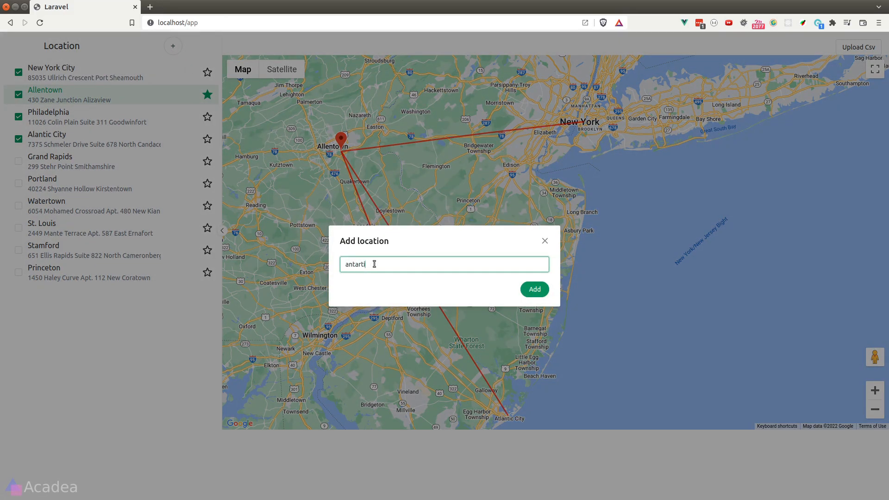
text(ca)
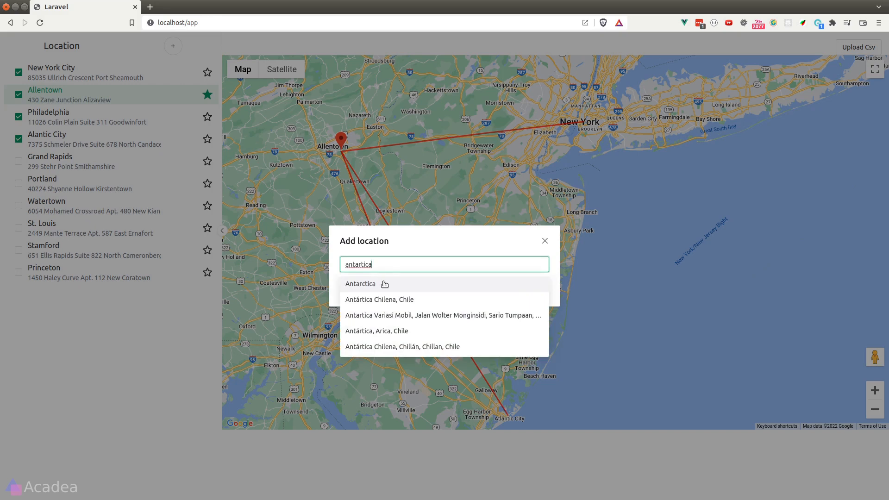
click(360, 284)
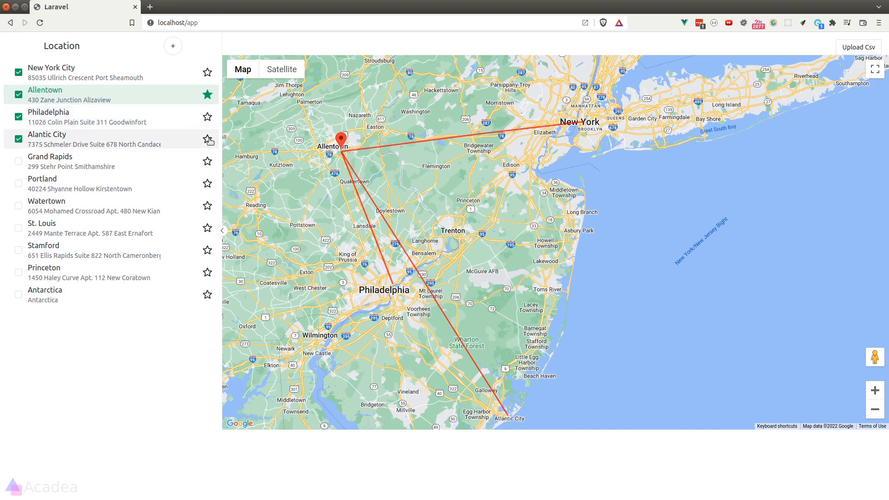
Step: Star Atlantic City, then Allentown, then Philadelphia as the central location in turn
click(208, 140)
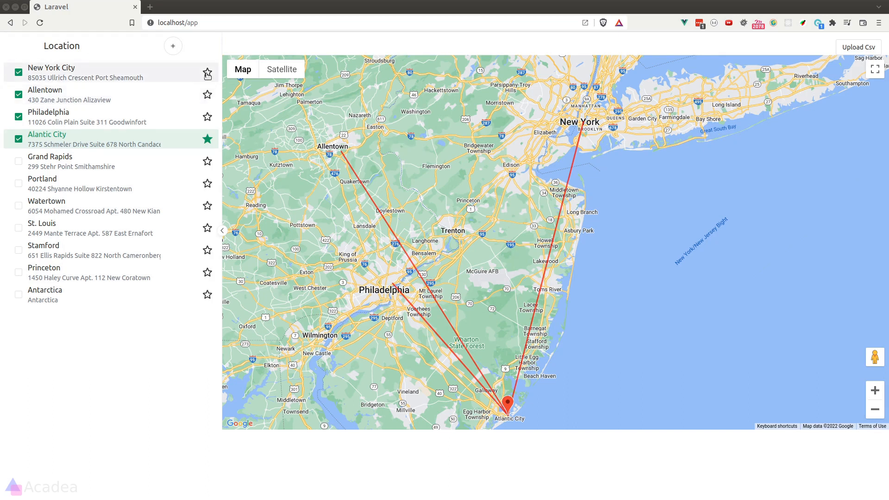
click(208, 72)
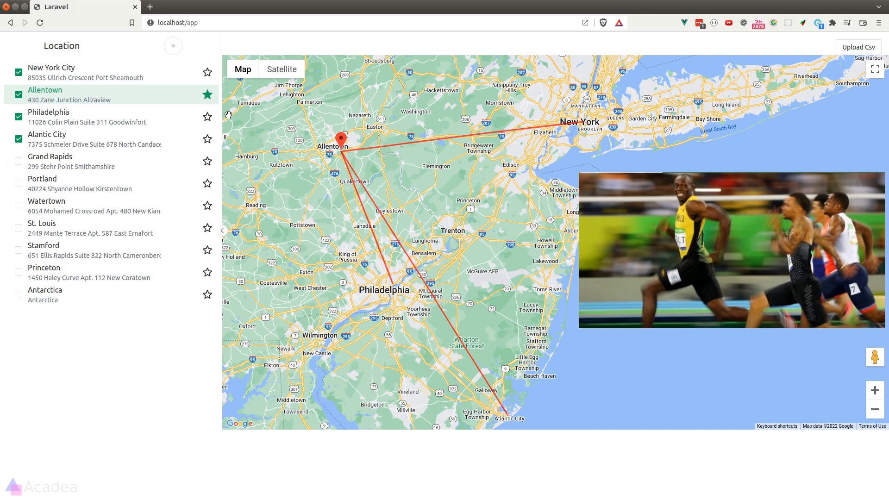
click(208, 117)
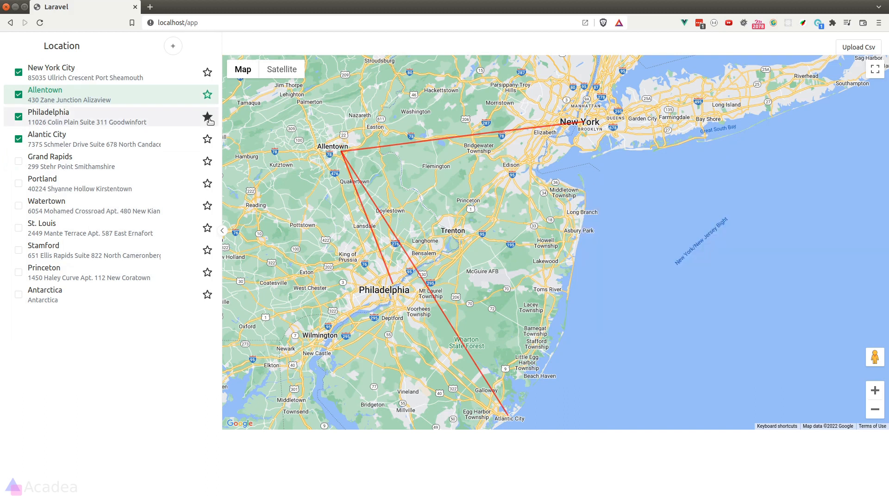